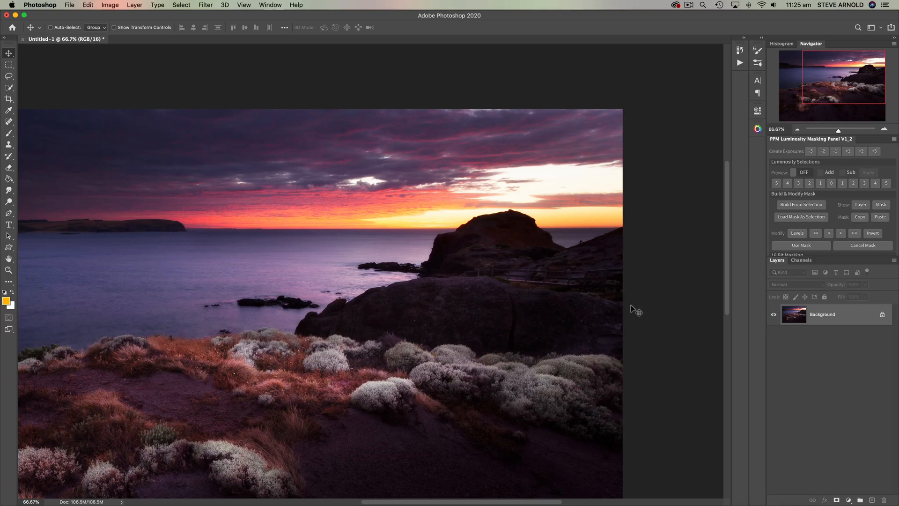
{"action": "mouse_move", "coordinate": [667, 242]}
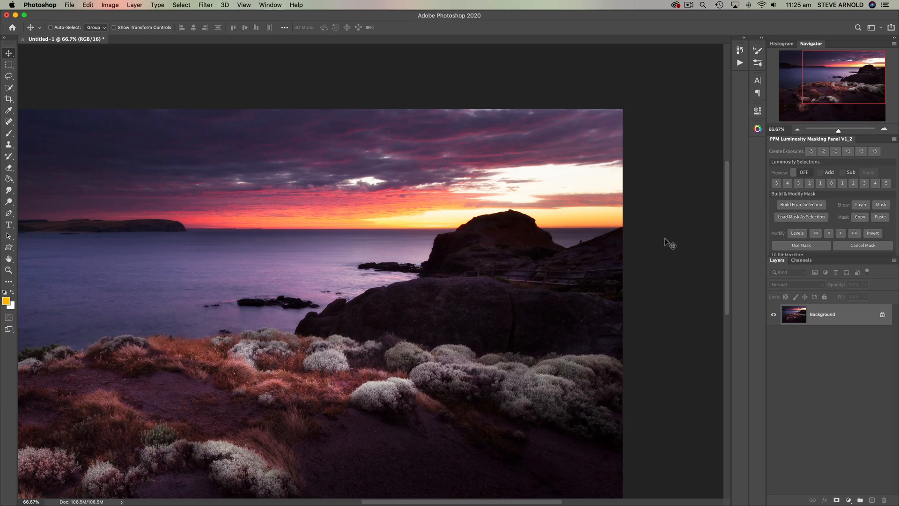
{"action": "mouse_move", "coordinate": [549, 168]}
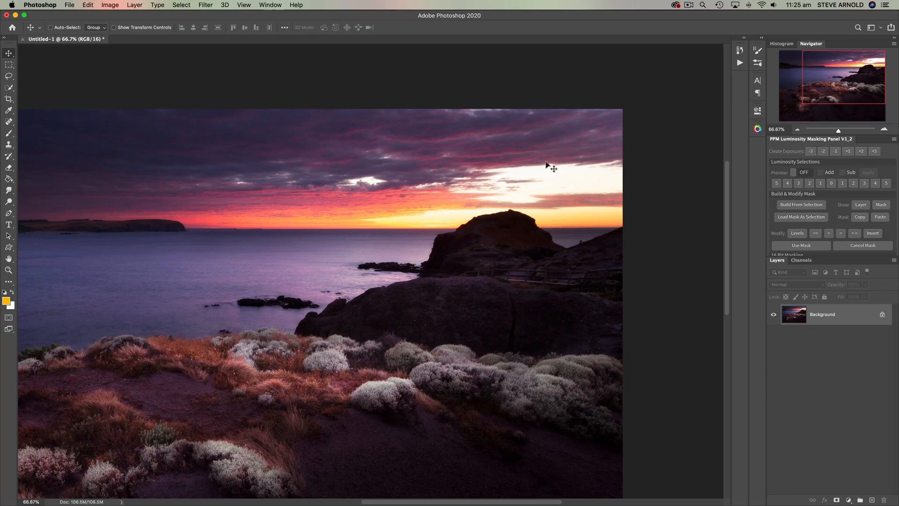
{"action": "mouse_move", "coordinate": [497, 195]}
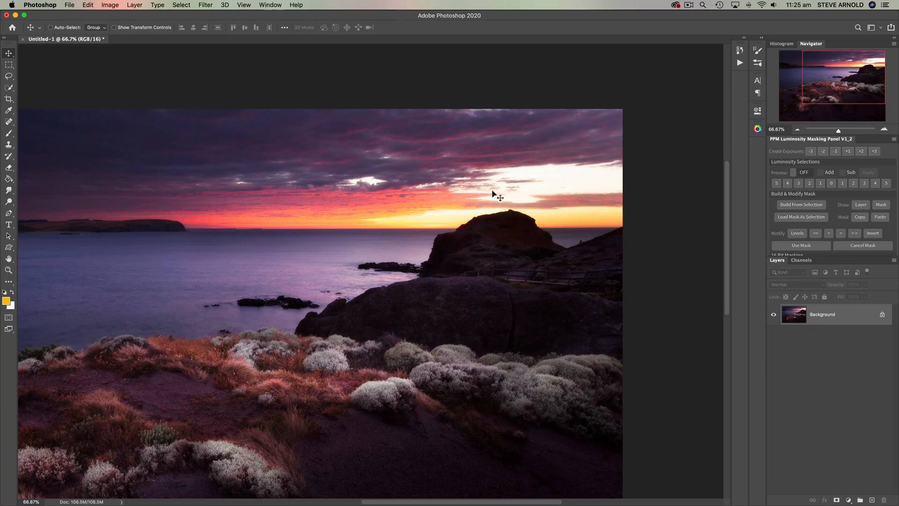
{"action": "mouse_move", "coordinate": [262, 145]}
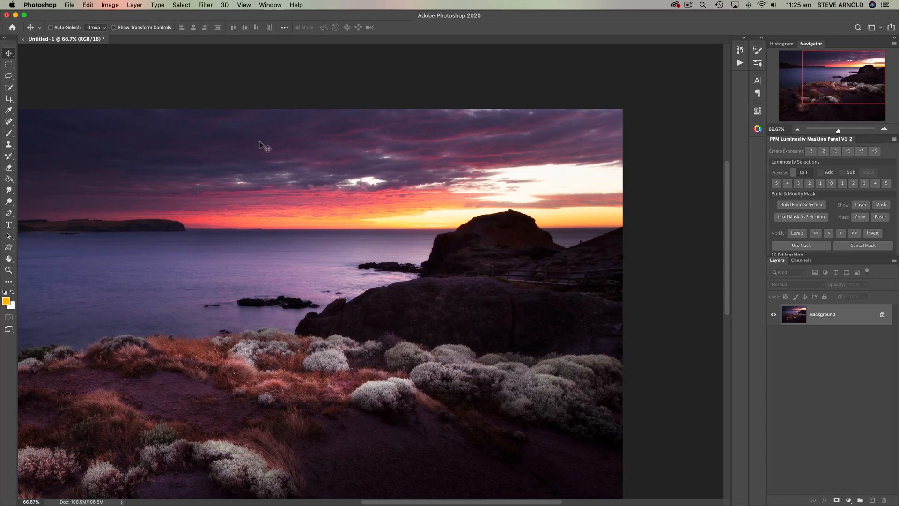
{"action": "mouse_move", "coordinate": [507, 169]}
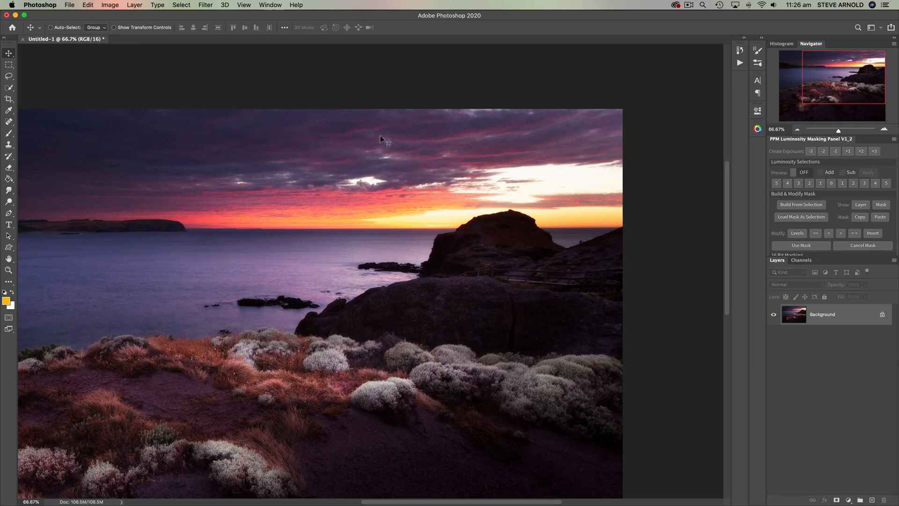
Step: Switch to the Lasso tool for a freehand selection around the cloud area
{"action": "left_click", "coordinate": [8, 79]}
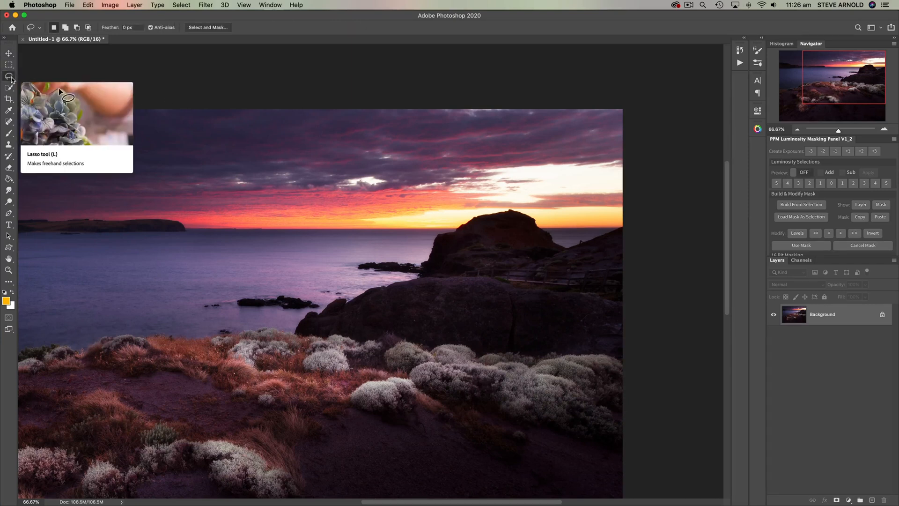
{"action": "mouse_move", "coordinate": [526, 150]}
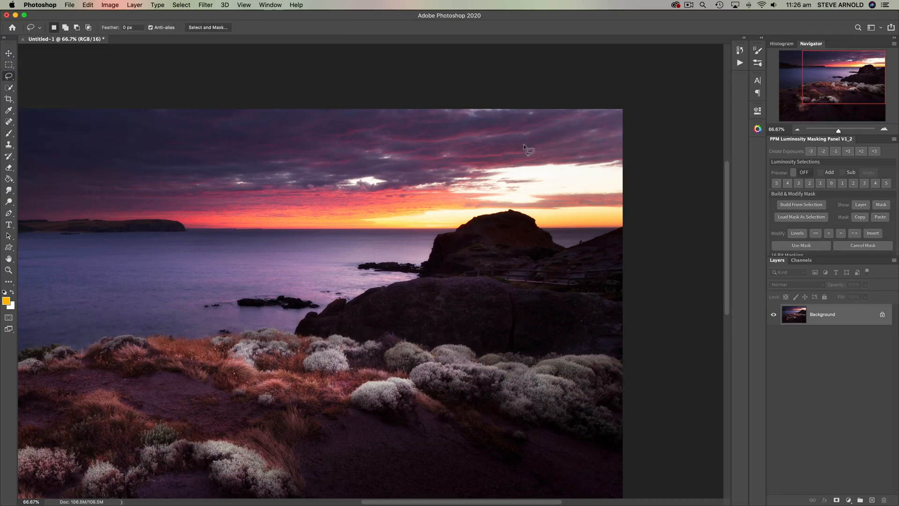
{"action": "mouse_move", "coordinate": [528, 169]}
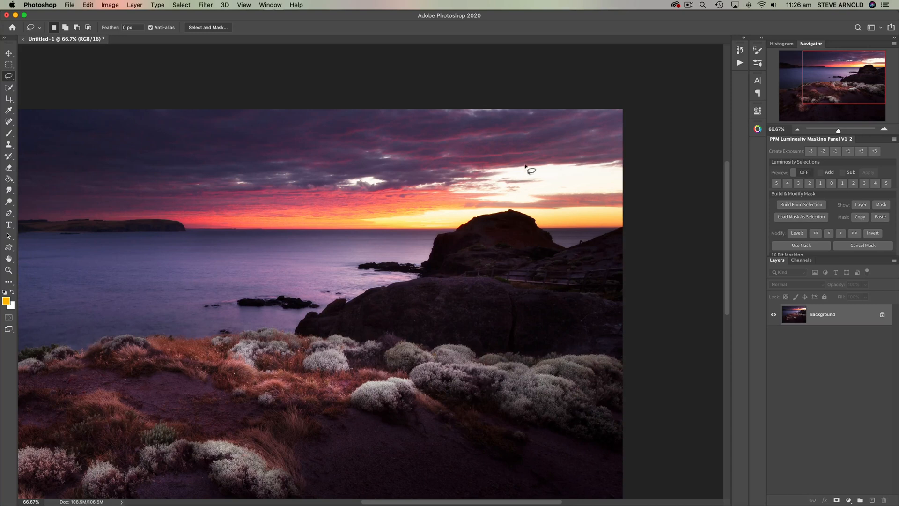
{"action": "mouse_move", "coordinate": [627, 159]}
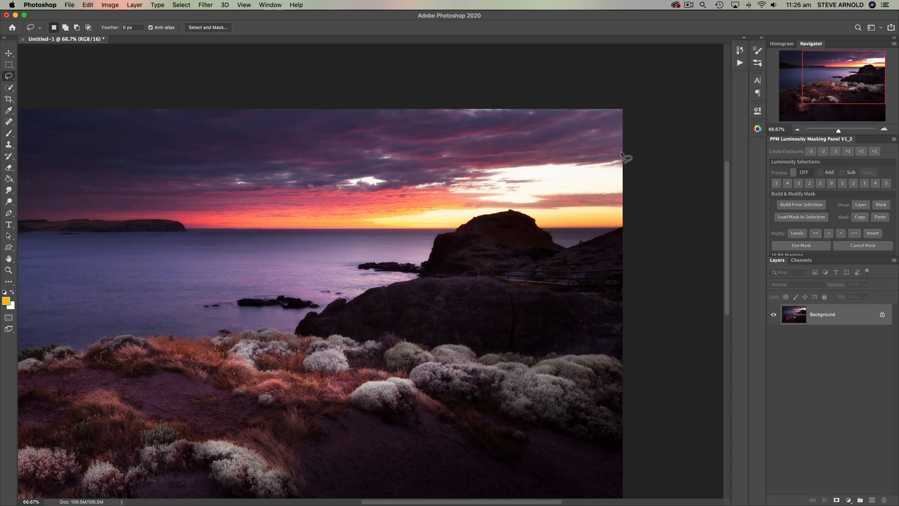
{"action": "mouse_move", "coordinate": [628, 173]}
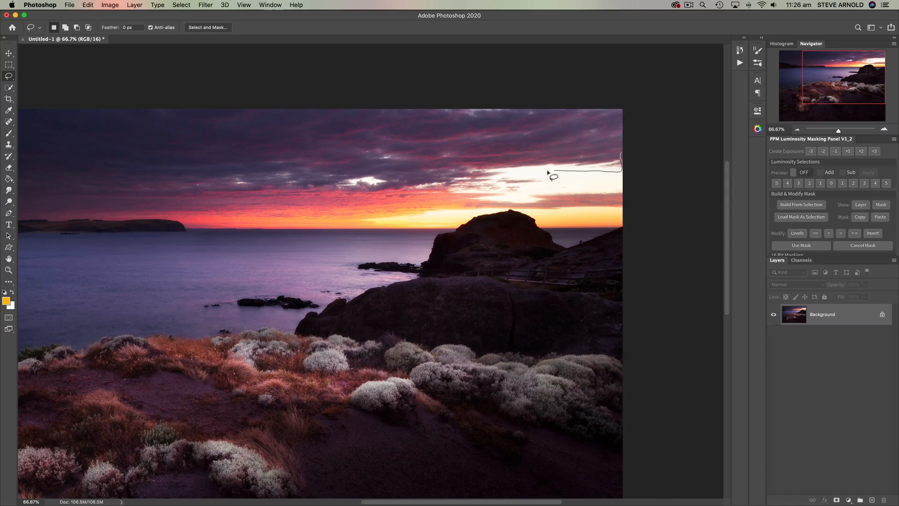
{"action": "mouse_move", "coordinate": [514, 174]}
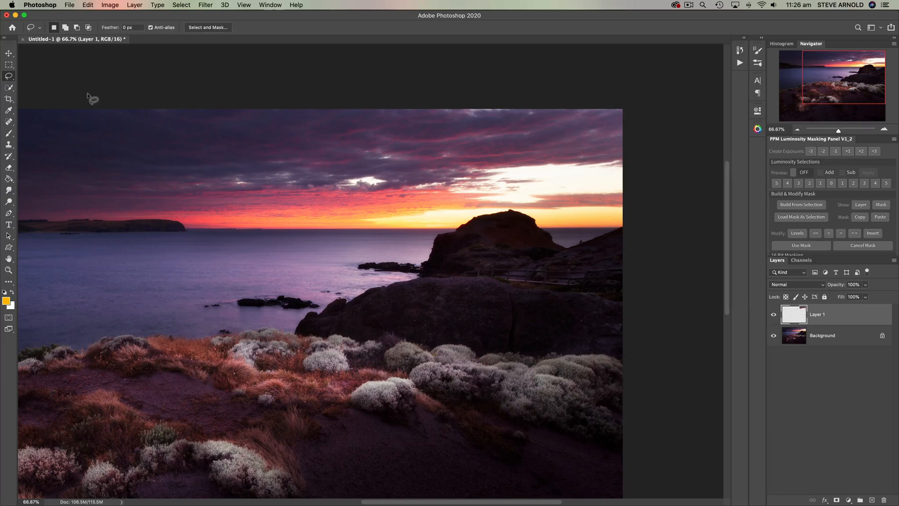
Step: Move the copied cloud over the sky gap and toggle Layer 1's visibility to compare
{"action": "left_click", "coordinate": [8, 53]}
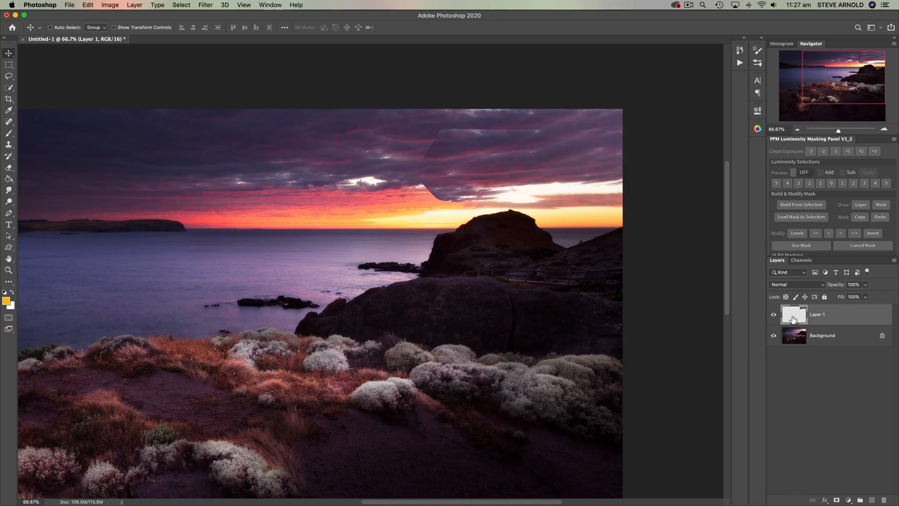
{"action": "left_click", "coordinate": [773, 314]}
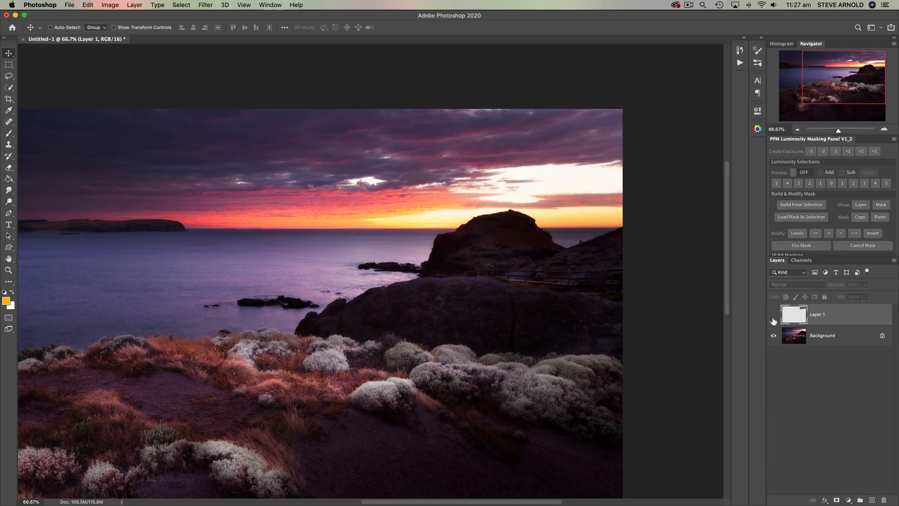
{"action": "left_click", "coordinate": [774, 315]}
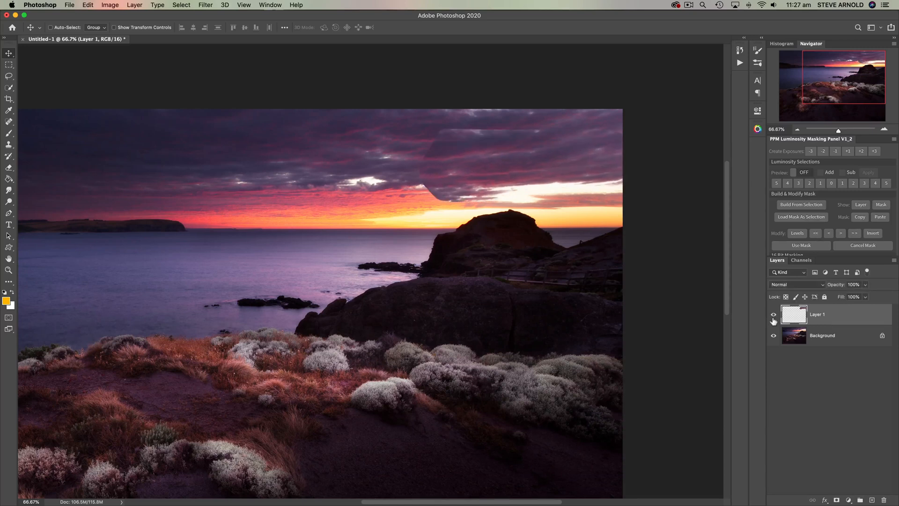
{"action": "mouse_move", "coordinate": [774, 315]}
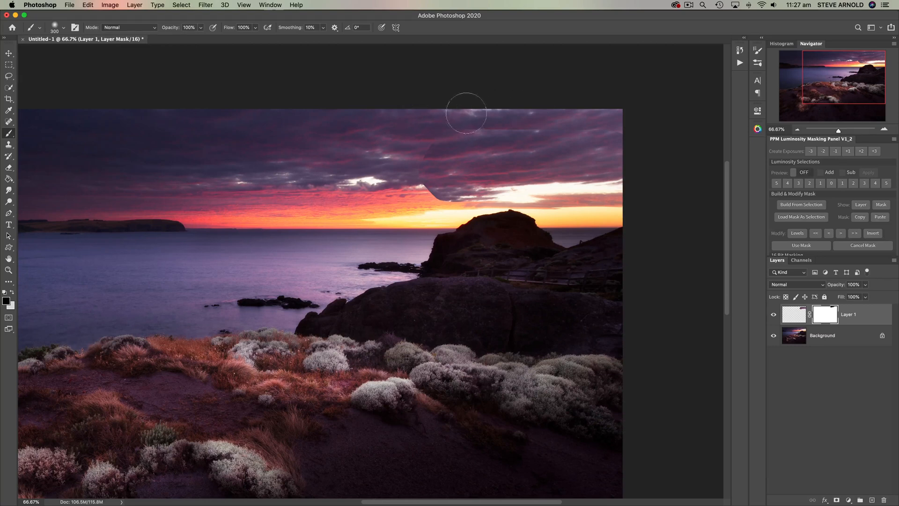
{"action": "mouse_move", "coordinate": [546, 112]}
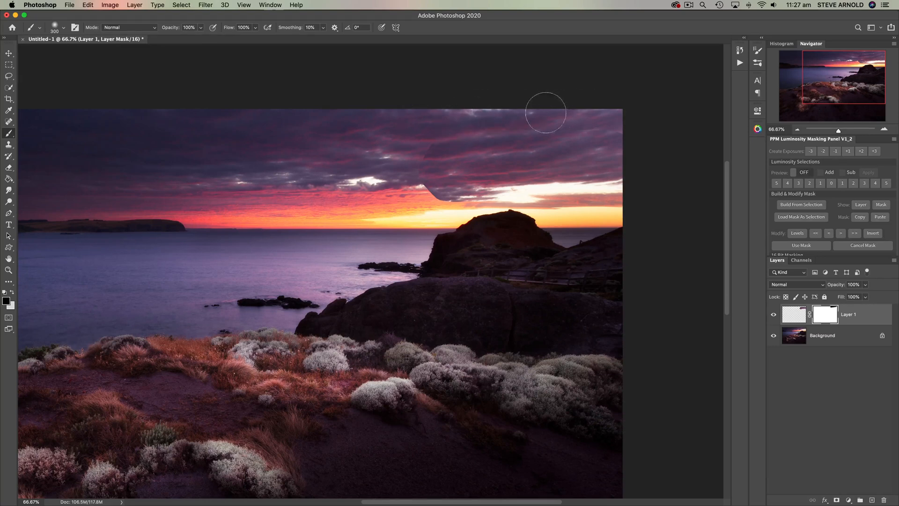
{"action": "mouse_move", "coordinate": [682, 132]}
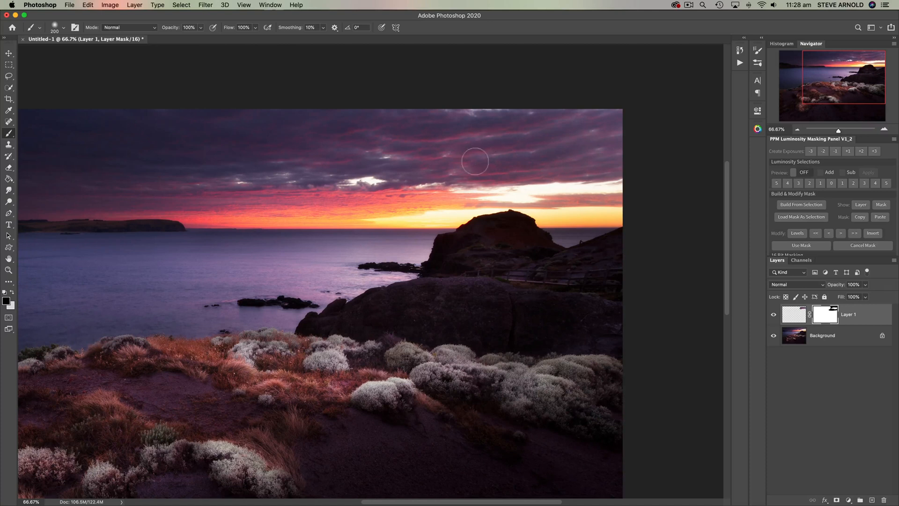
{"action": "mouse_move", "coordinate": [748, 289]}
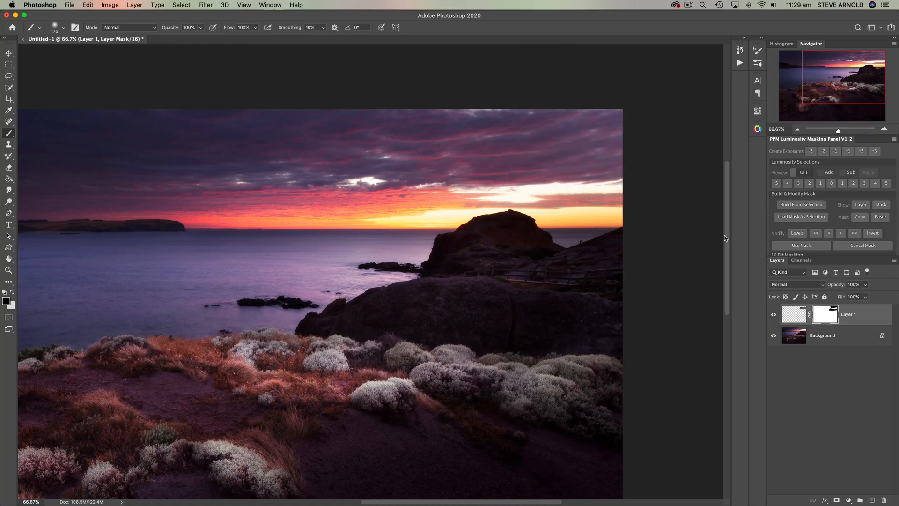
{"action": "mouse_move", "coordinate": [669, 176]}
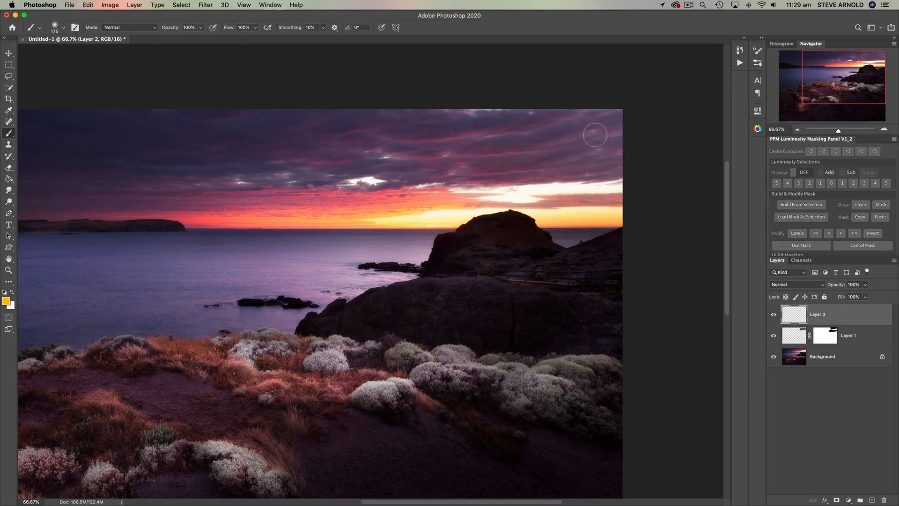
{"action": "mouse_move", "coordinate": [533, 137]}
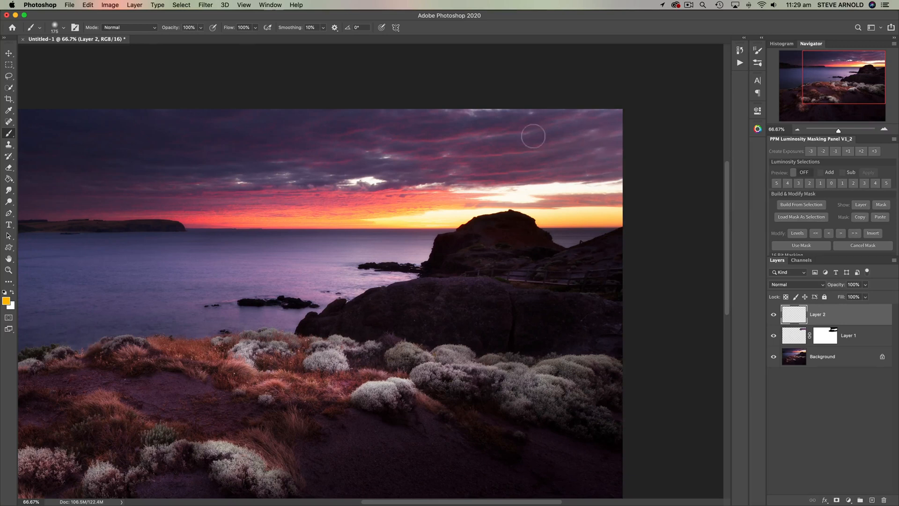
{"action": "mouse_move", "coordinate": [592, 137]}
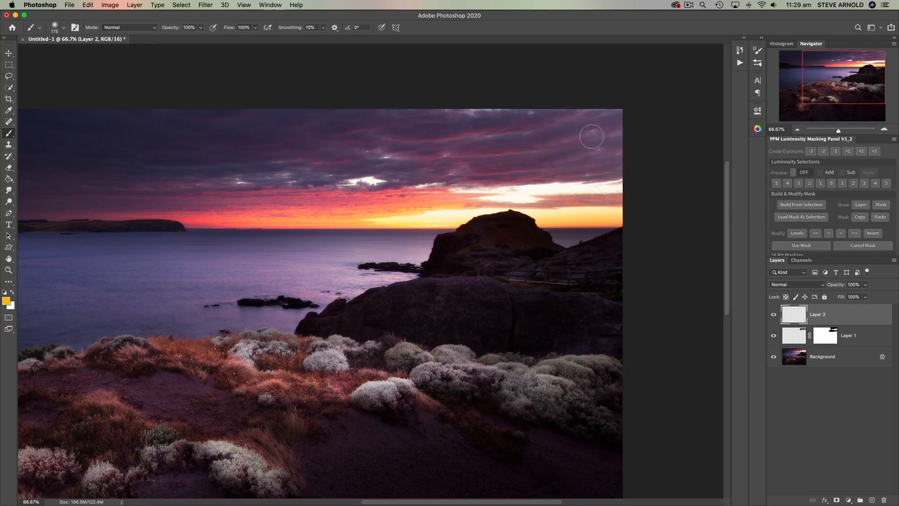
{"action": "mouse_move", "coordinate": [23, 135]}
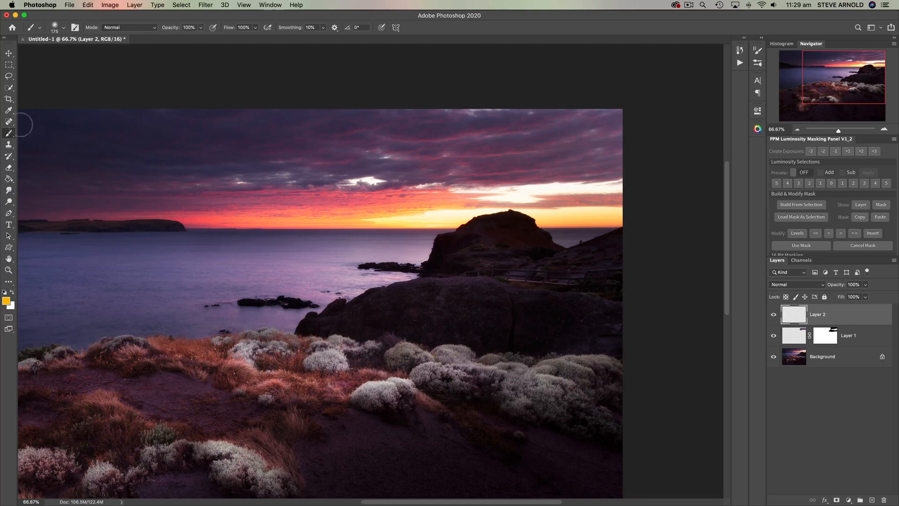
Step: Switch to the Spot Healing Brush for content-aware retouching on the new layer
{"action": "left_click", "coordinate": [9, 122]}
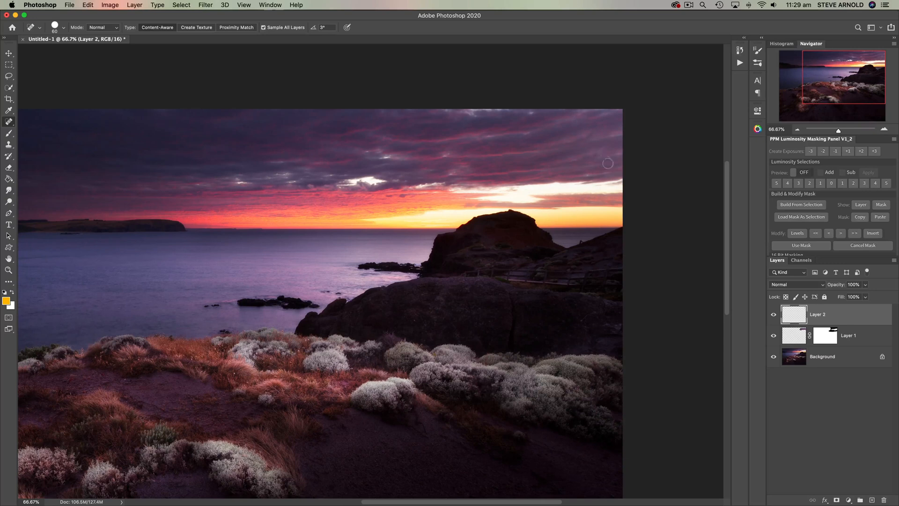
{"action": "mouse_move", "coordinate": [601, 187]}
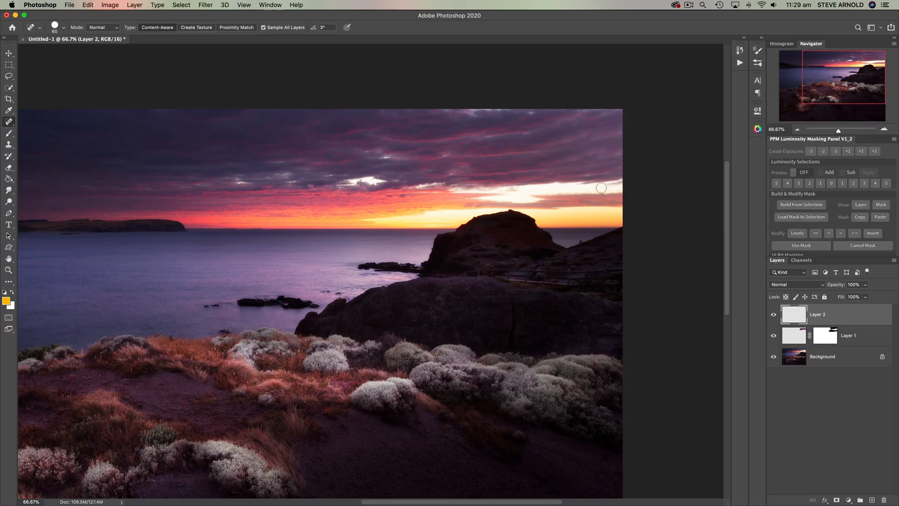
{"action": "mouse_move", "coordinate": [538, 164]}
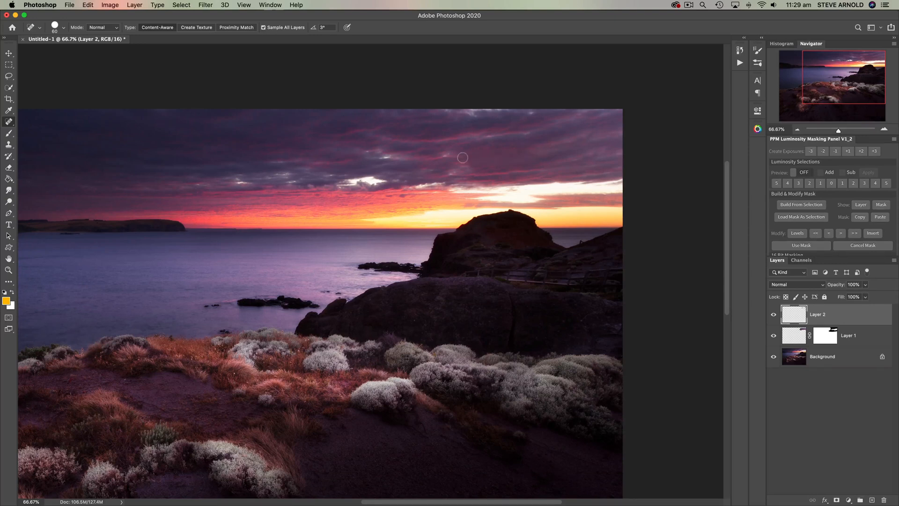
Step: Heal a streak in the upper sky with the content-aware Spot Healing Brush
{"action": "left_click", "coordinate": [459, 160]}
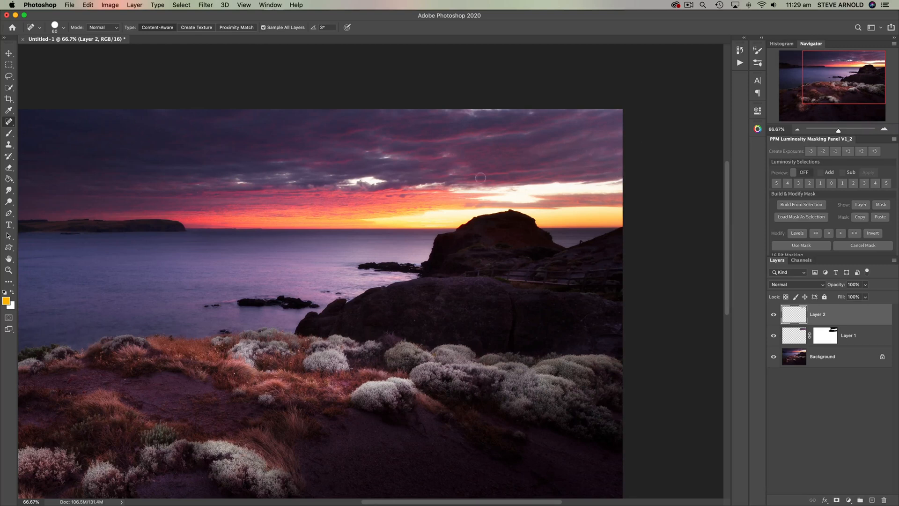
{"action": "mouse_move", "coordinate": [26, 135]}
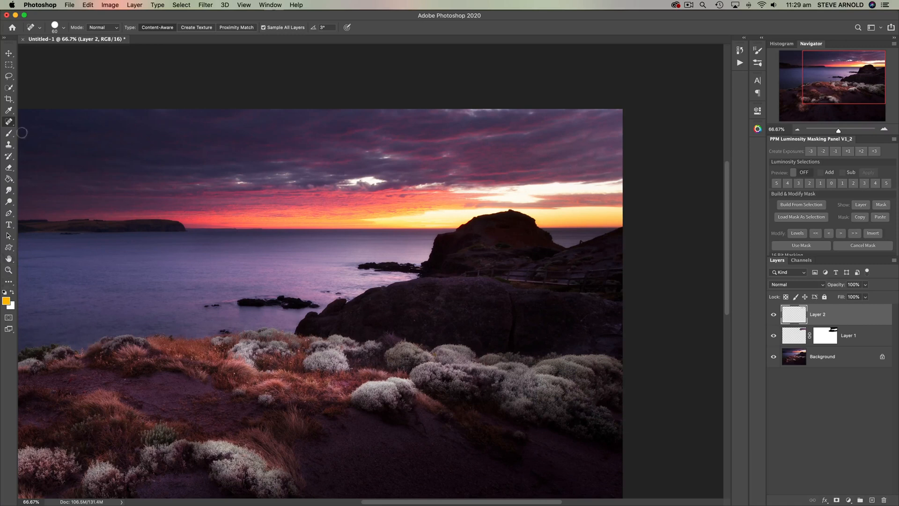
{"action": "mouse_move", "coordinate": [625, 199]}
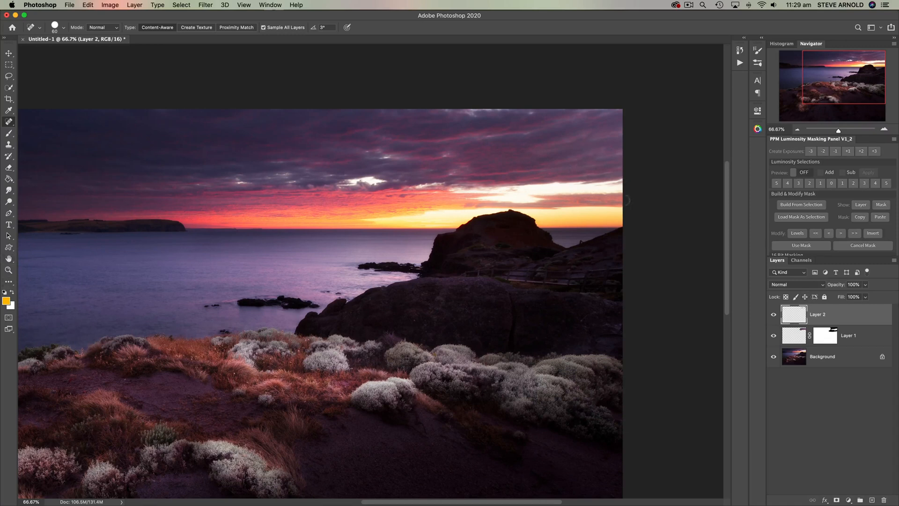
{"action": "left_click", "coordinate": [773, 336]}
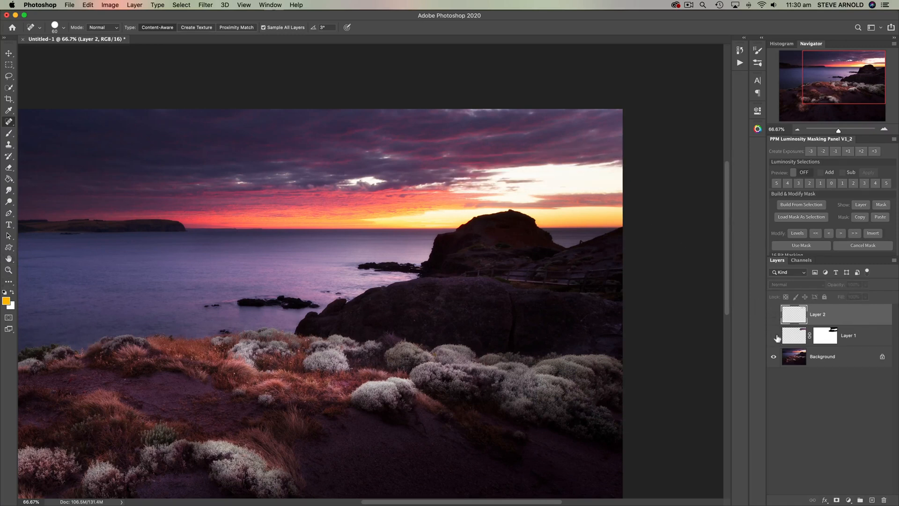
{"action": "left_click", "coordinate": [774, 315]}
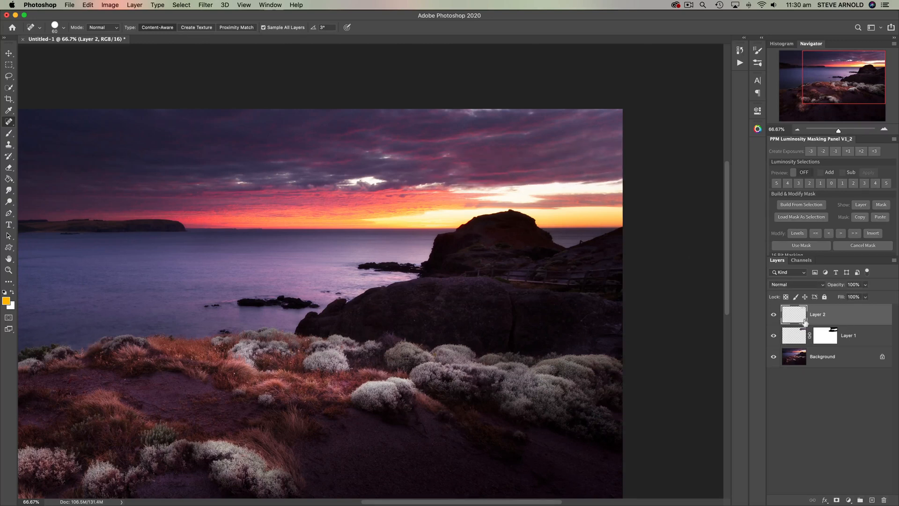
{"action": "left_click", "coordinate": [774, 315]}
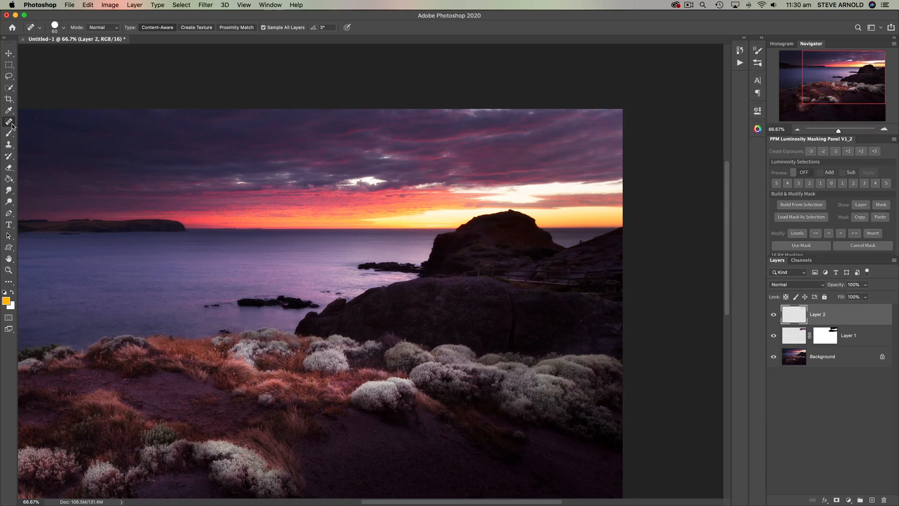
{"action": "mouse_move", "coordinate": [503, 144]}
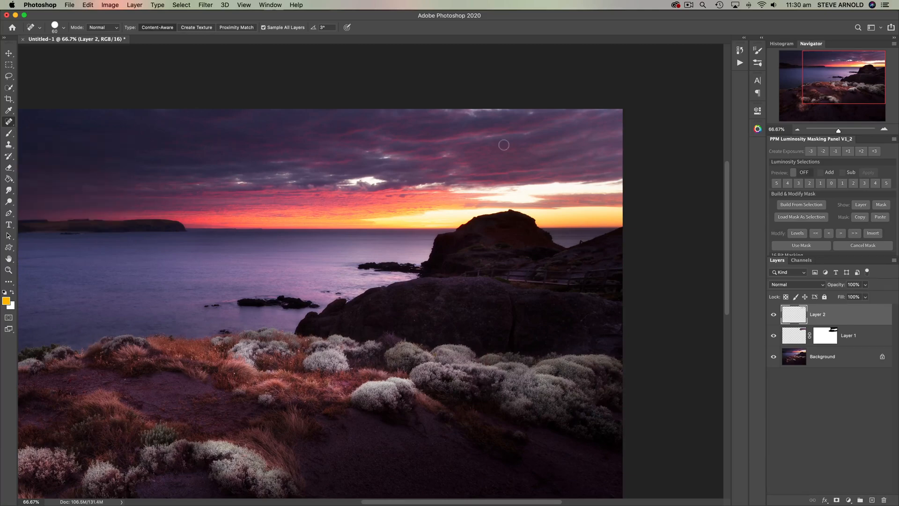